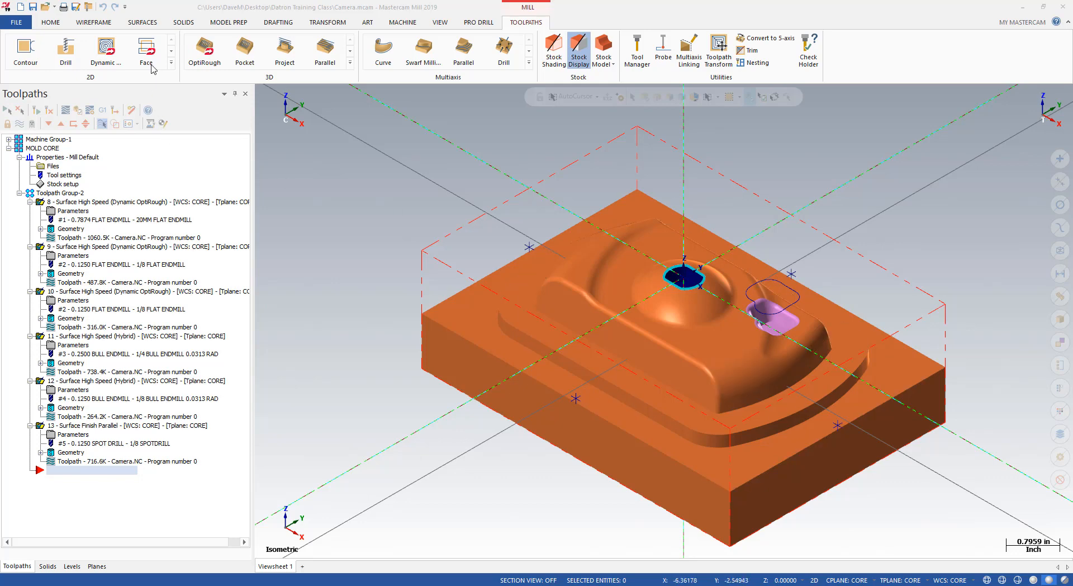
# Step: Start Zip2Go for the Camera part and include toolpath files and material libraries in the package
pyautogui.click(15, 23)
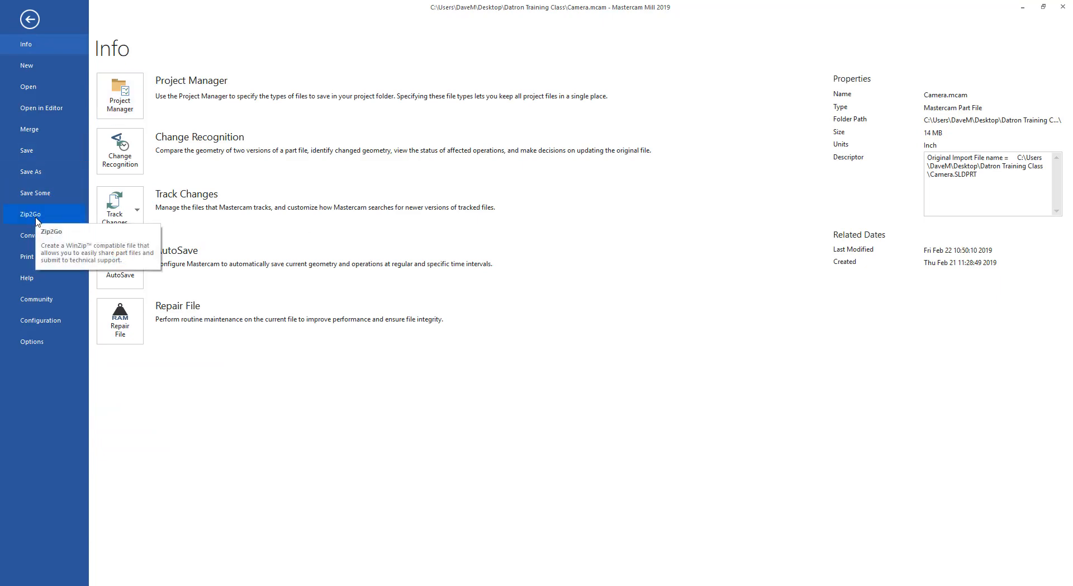
pyautogui.click(29, 19)
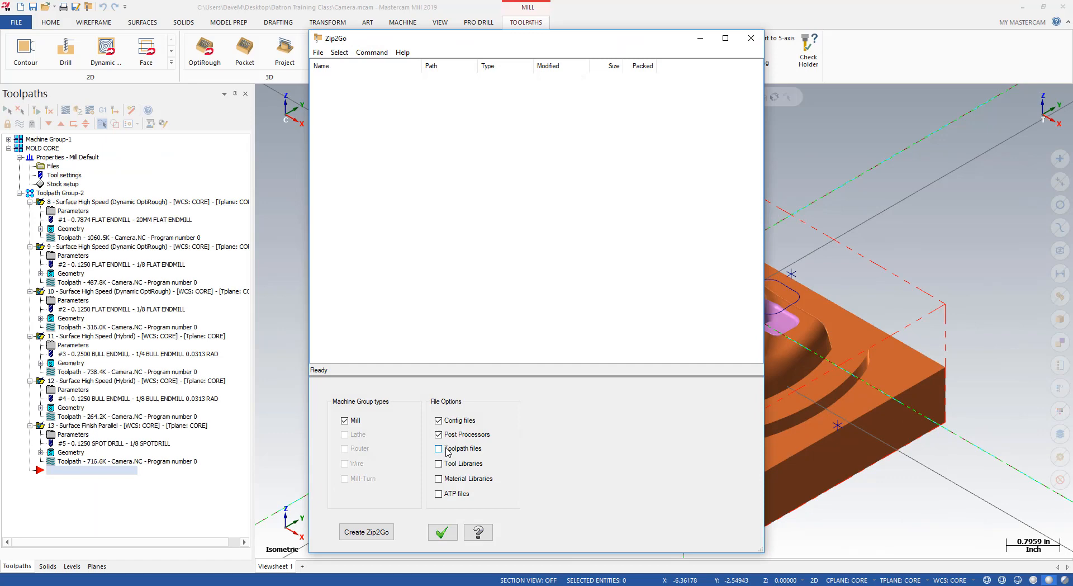
pyautogui.click(438, 448)
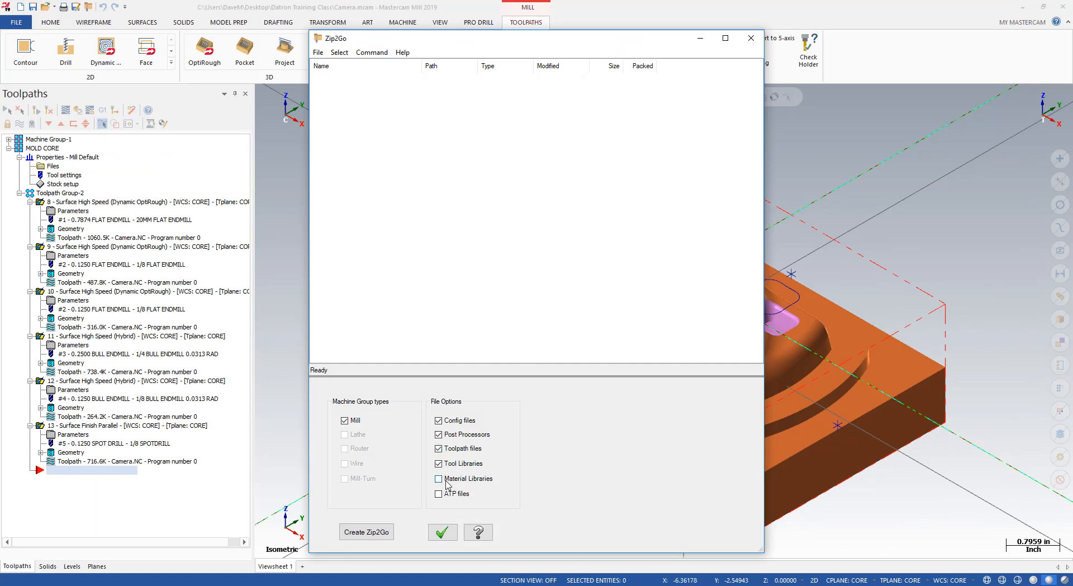
pyautogui.click(438, 493)
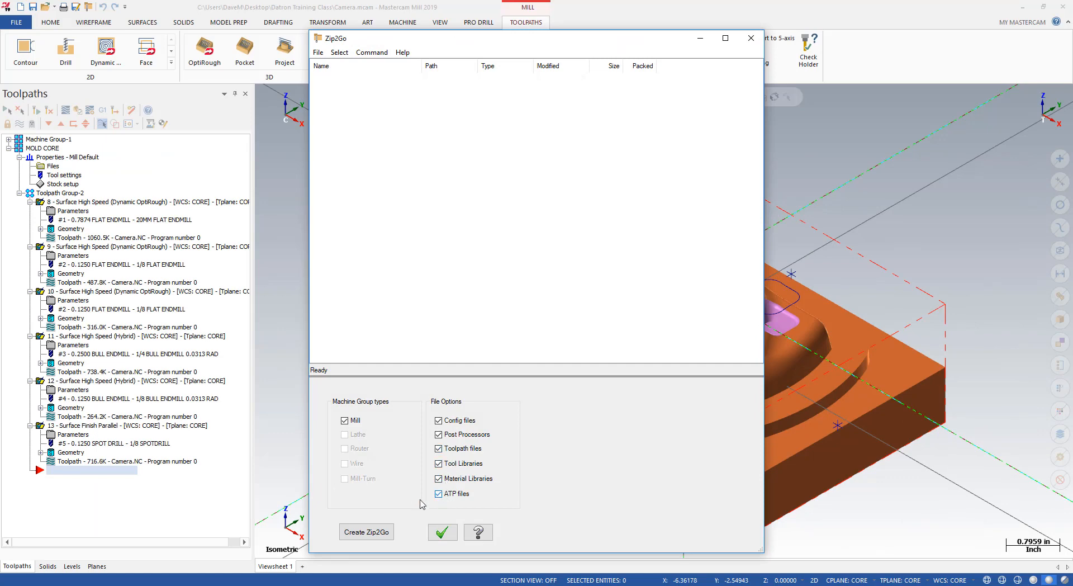
pyautogui.moveTo(366, 532)
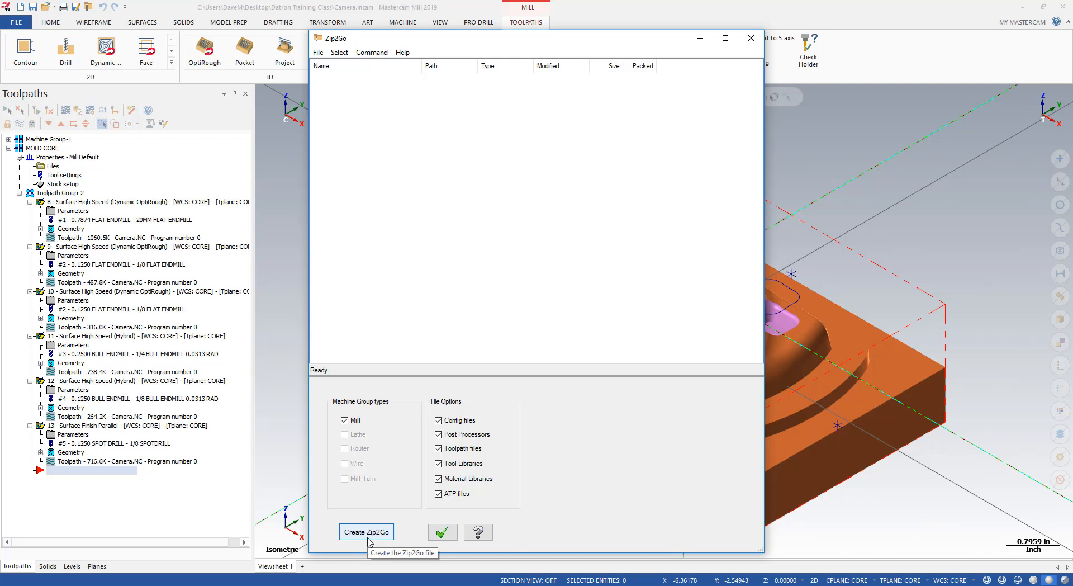
# Step: Create the Zip2Go package and save it as Camera.ZIP on the Desktop
pyautogui.click(365, 532)
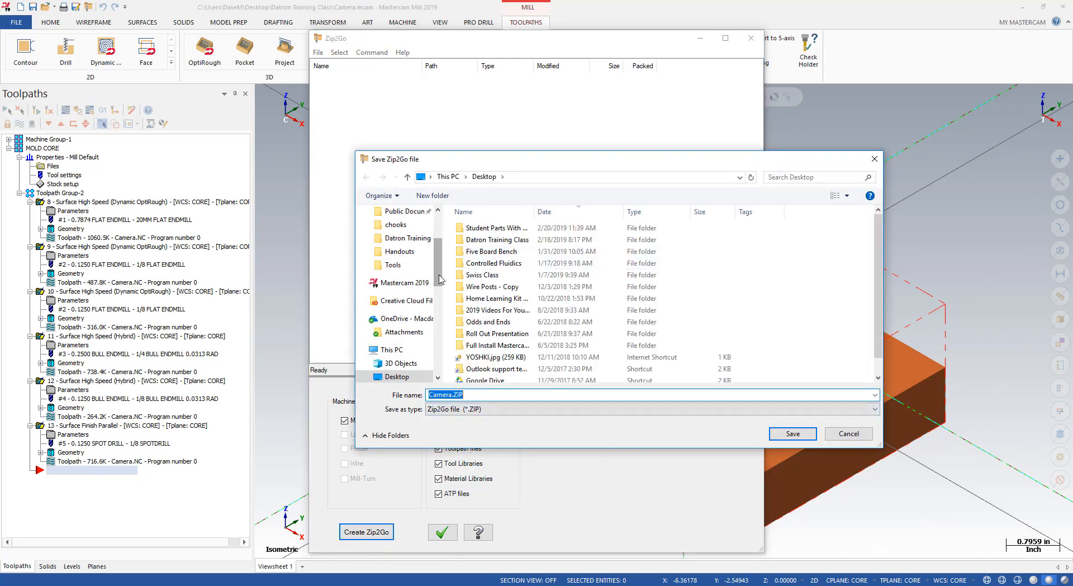
pyautogui.scroll(-3)
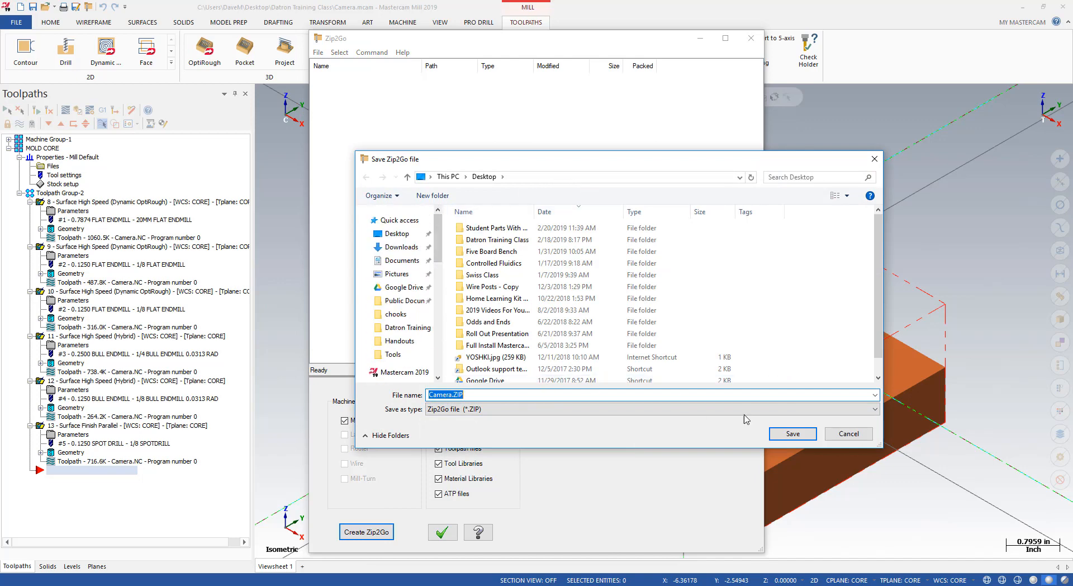
pyautogui.click(791, 433)
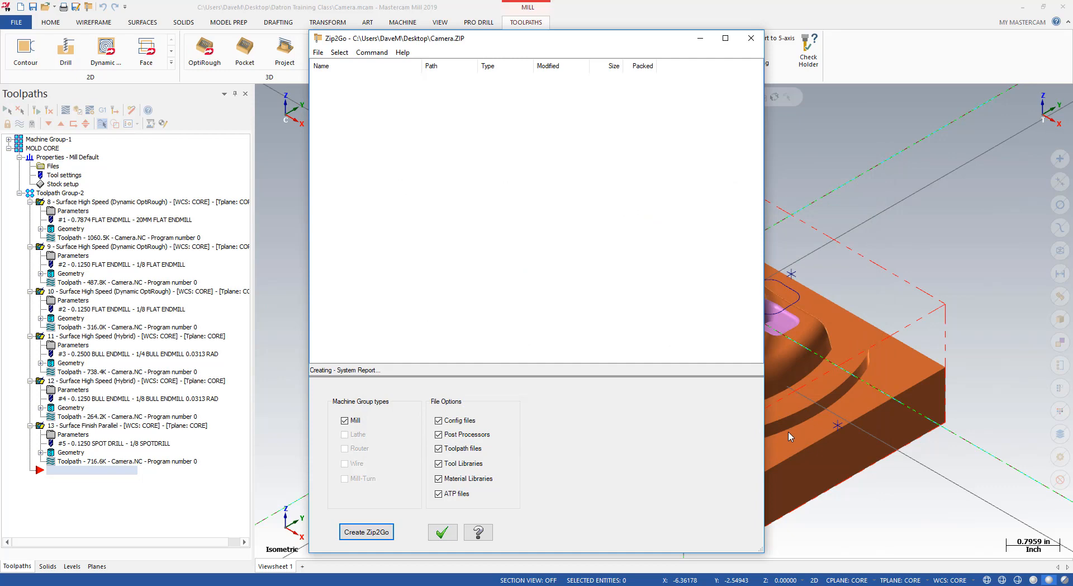
# Step: Let Zip2Go finish packing the 16 files into Camera.ZIP and review its file commands
pyautogui.click(366, 532)
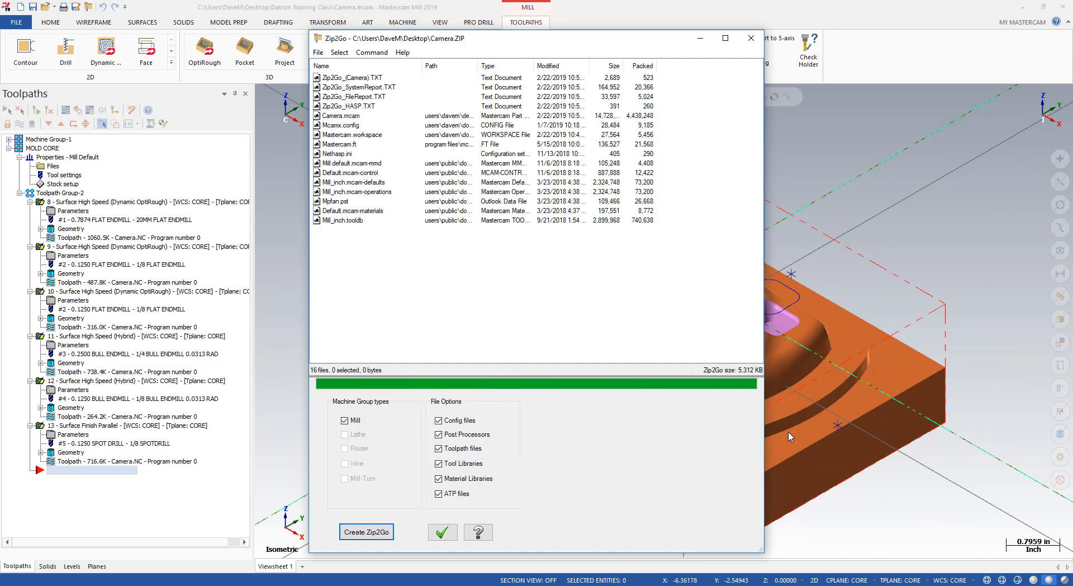
pyautogui.moveTo(580, 316)
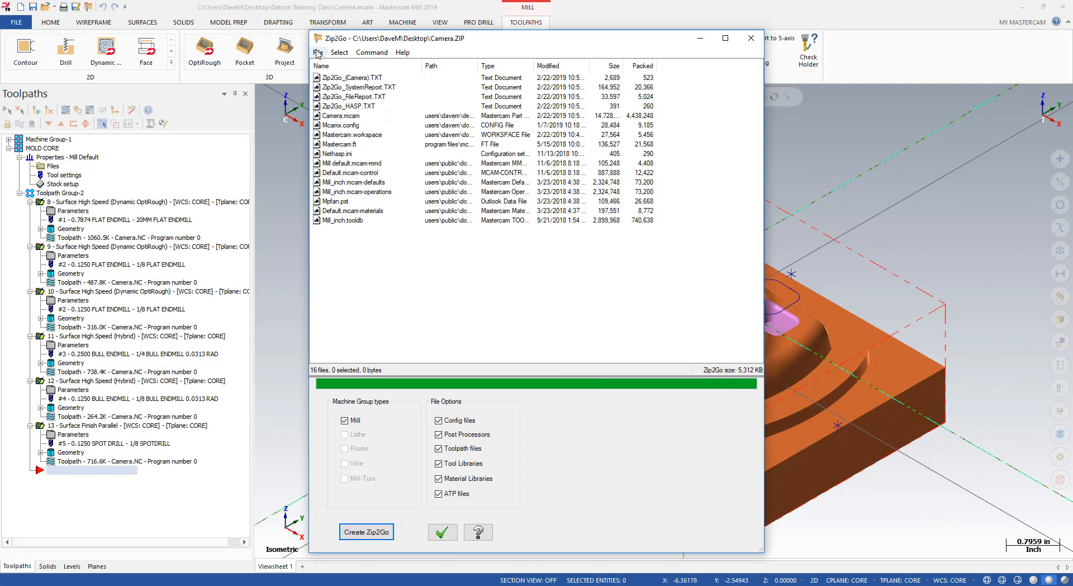
pyautogui.click(319, 53)
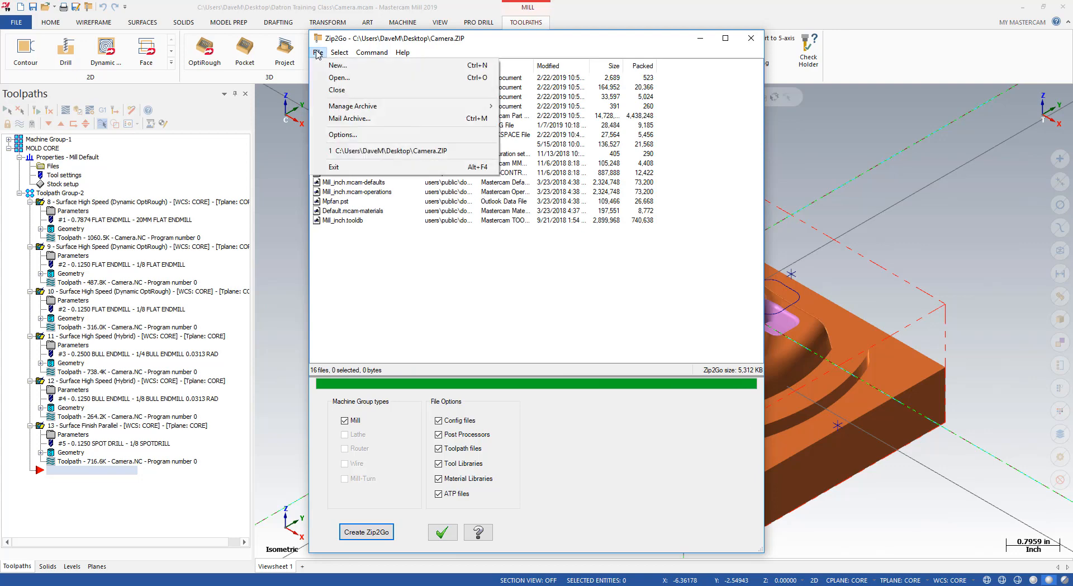
pyautogui.moveTo(348, 119)
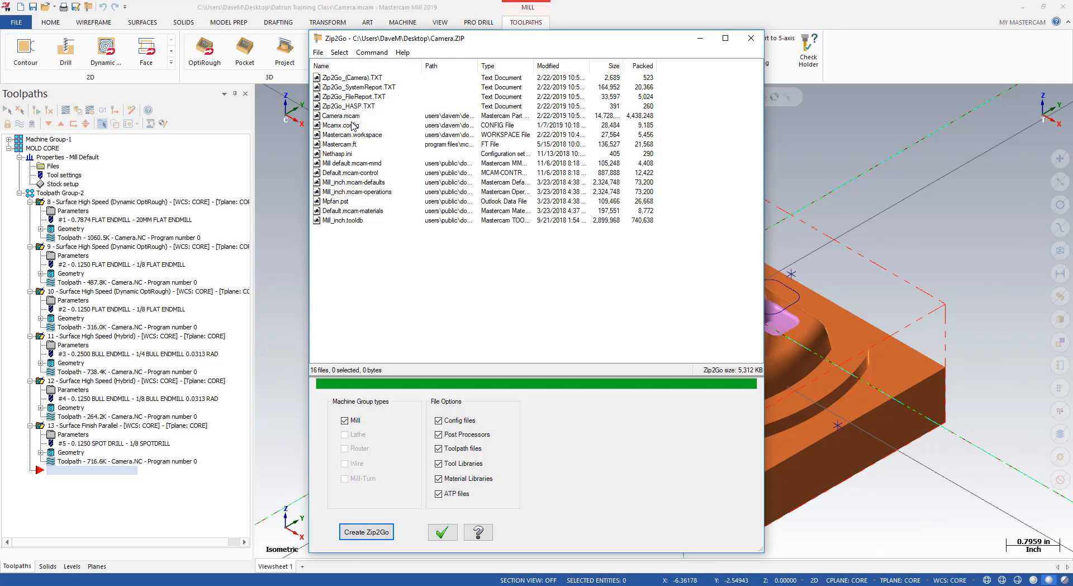
pyautogui.moveTo(332, 168)
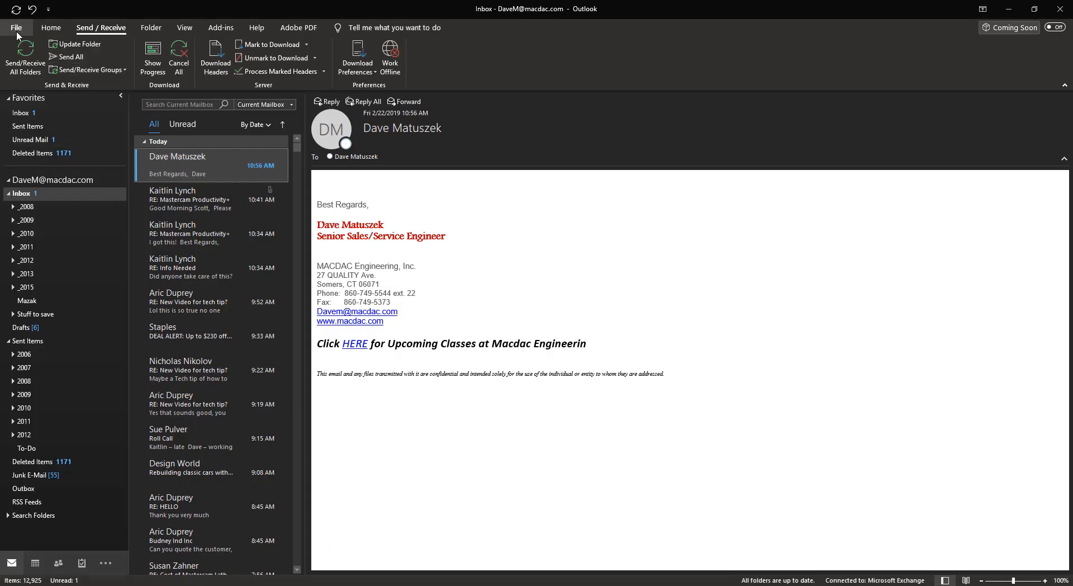
# Step: Switch to the Outlook mailbox and start a new blank email
pyautogui.click(14, 27)
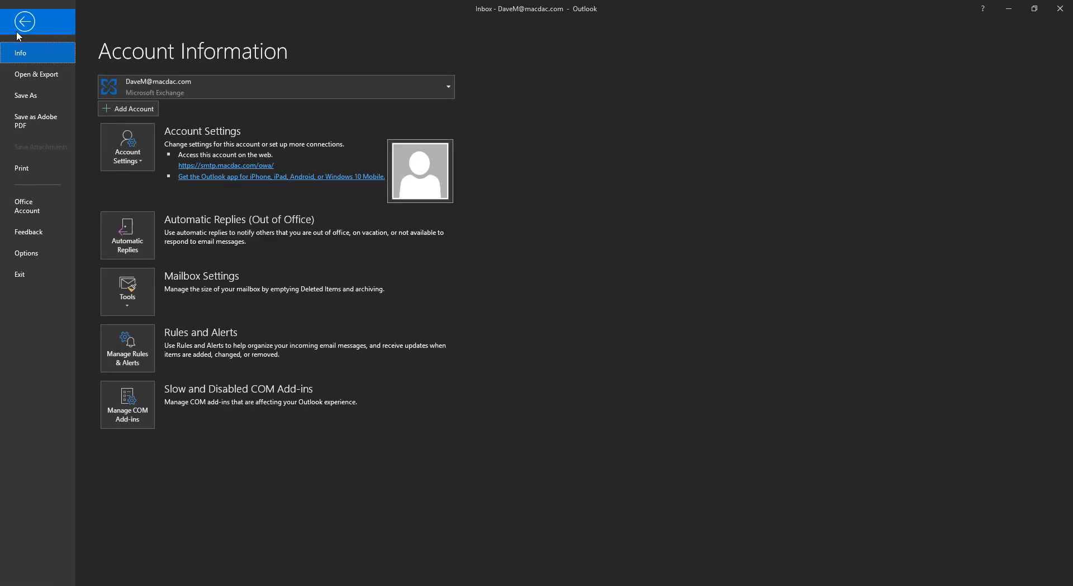
pyautogui.click(24, 21)
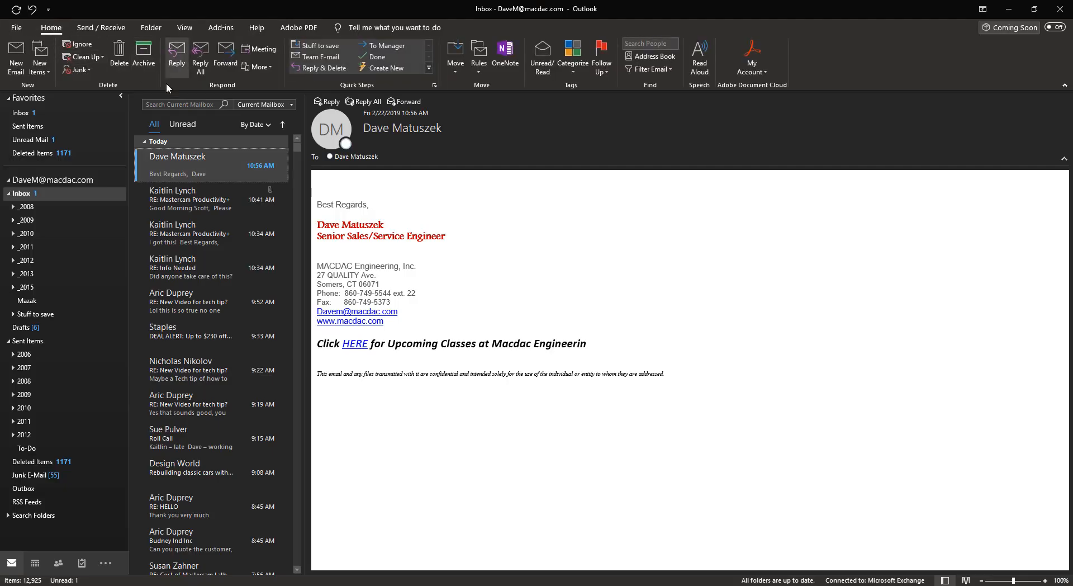
pyautogui.click(14, 58)
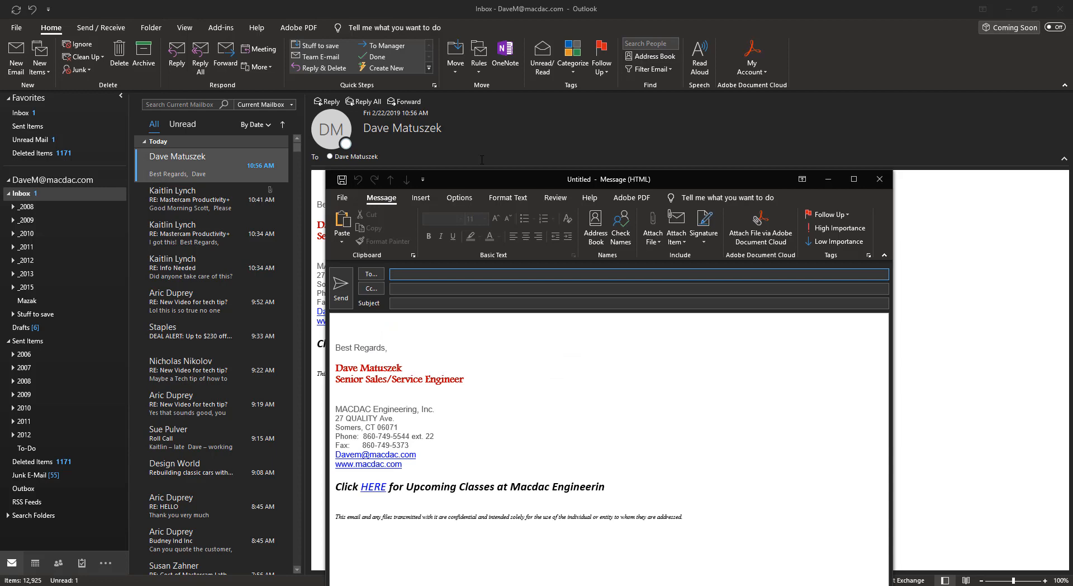
# Step: Attach Camera.ZIP from the Desktop to the new email via Browse This PC
pyautogui.click(652, 229)
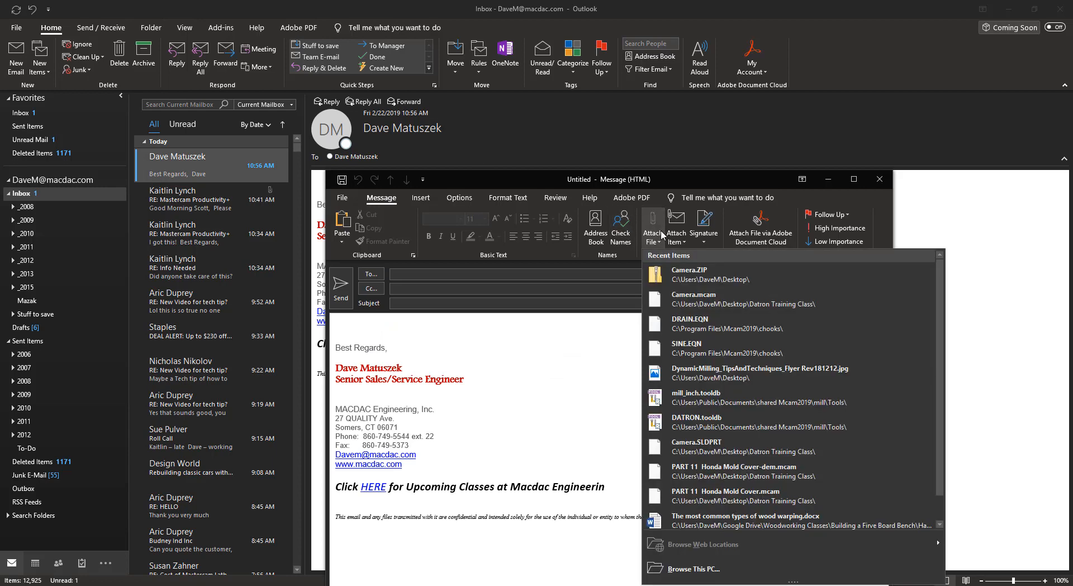
pyautogui.click(693, 572)
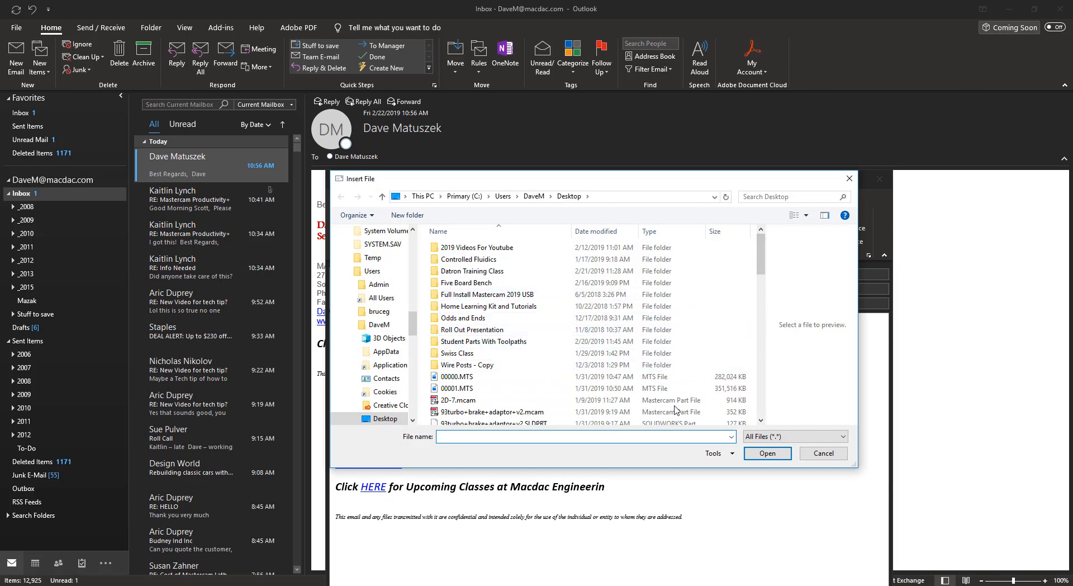
pyautogui.click(458, 245)
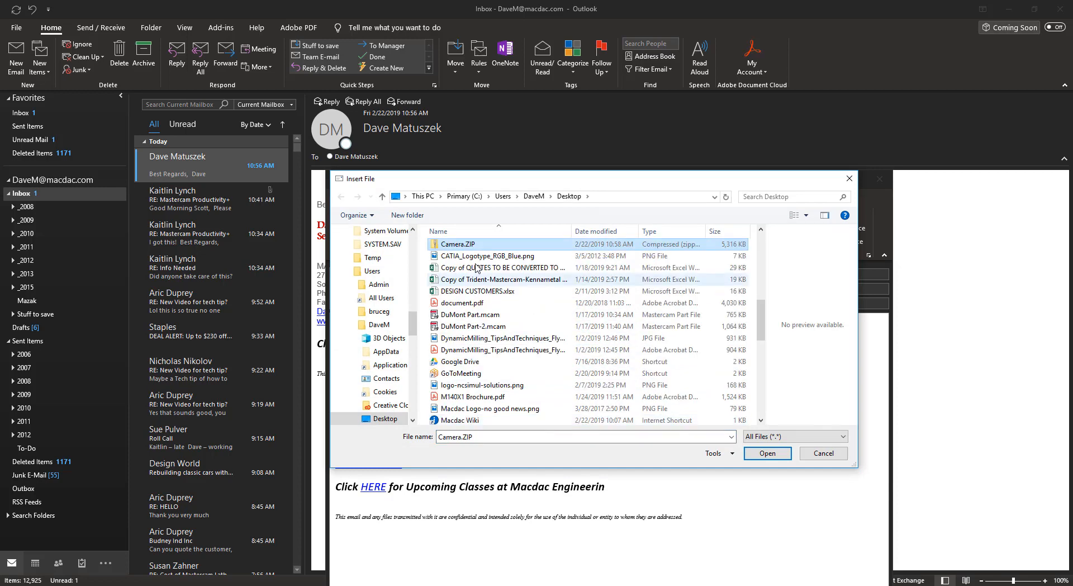
pyautogui.click(766, 453)
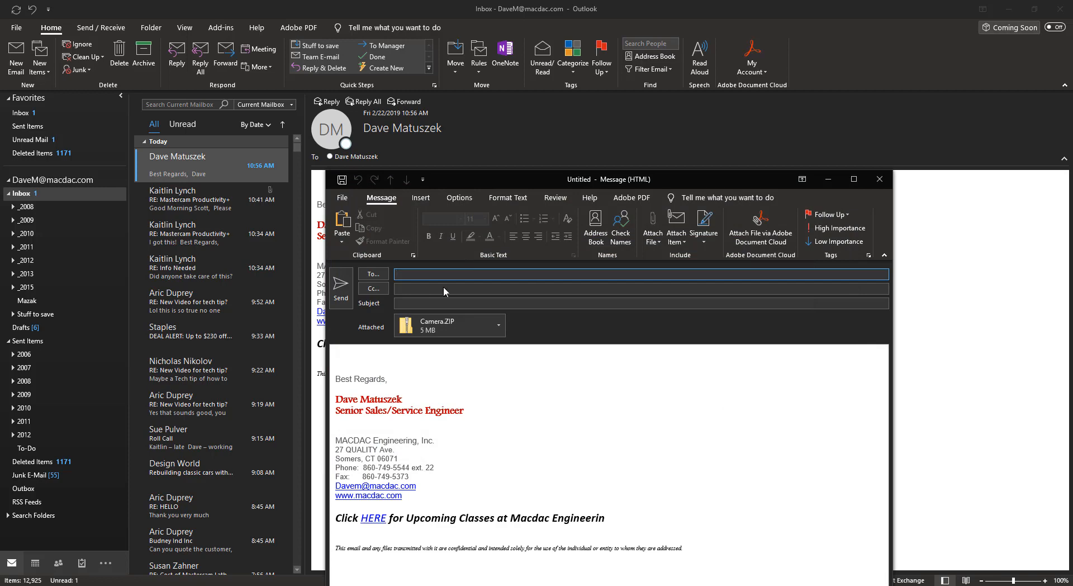
# Step: Address the email to Support with subject 'Just Ignore This' and body 'Only For a video', and send it
pyautogui.write('su')
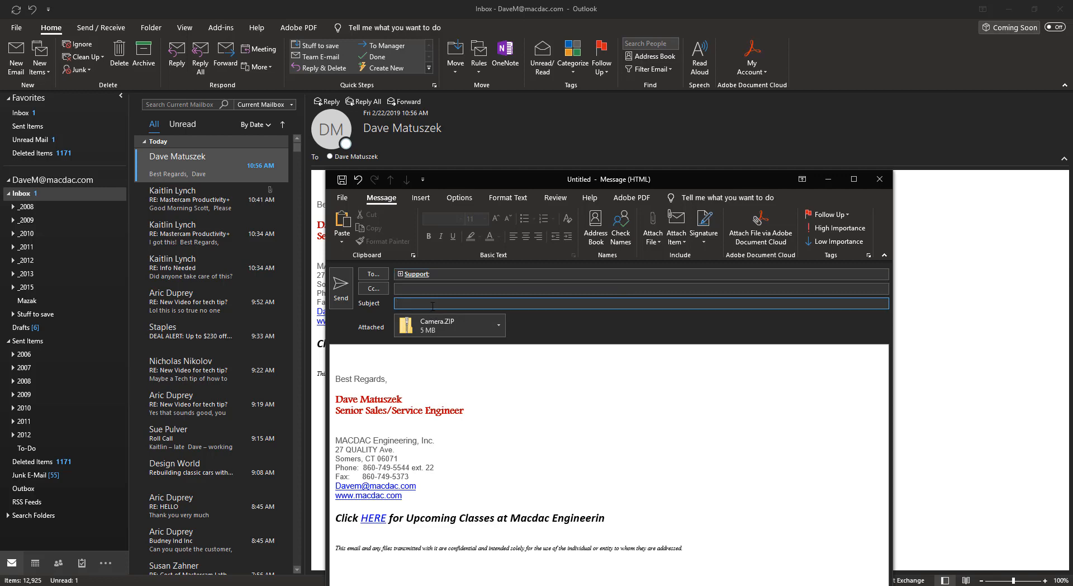
pyautogui.write('Just t')
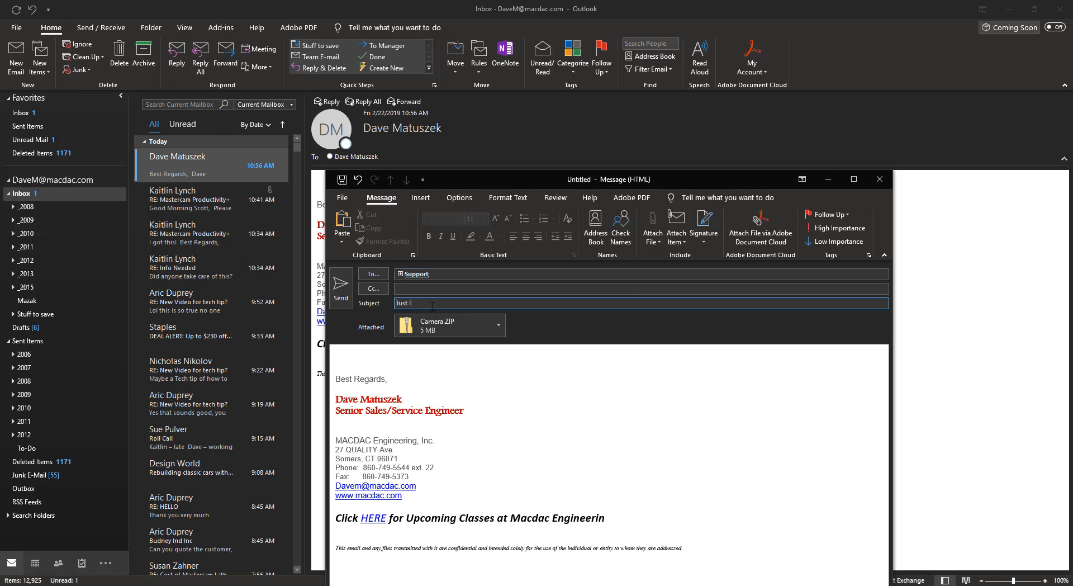
pyautogui.write('gnore This')
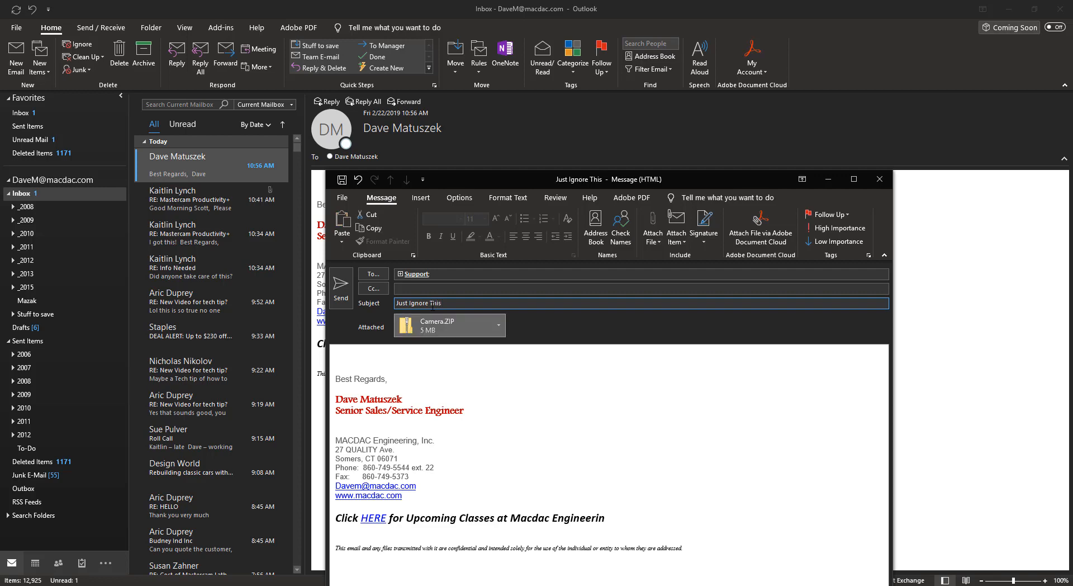
pyautogui.write('Only F')
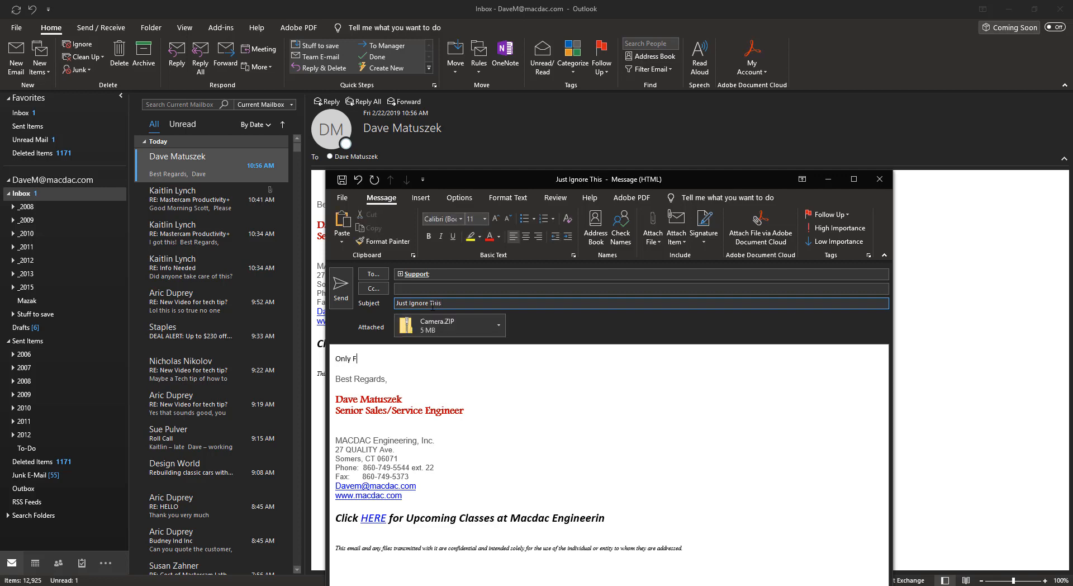
pyautogui.write('or a video')
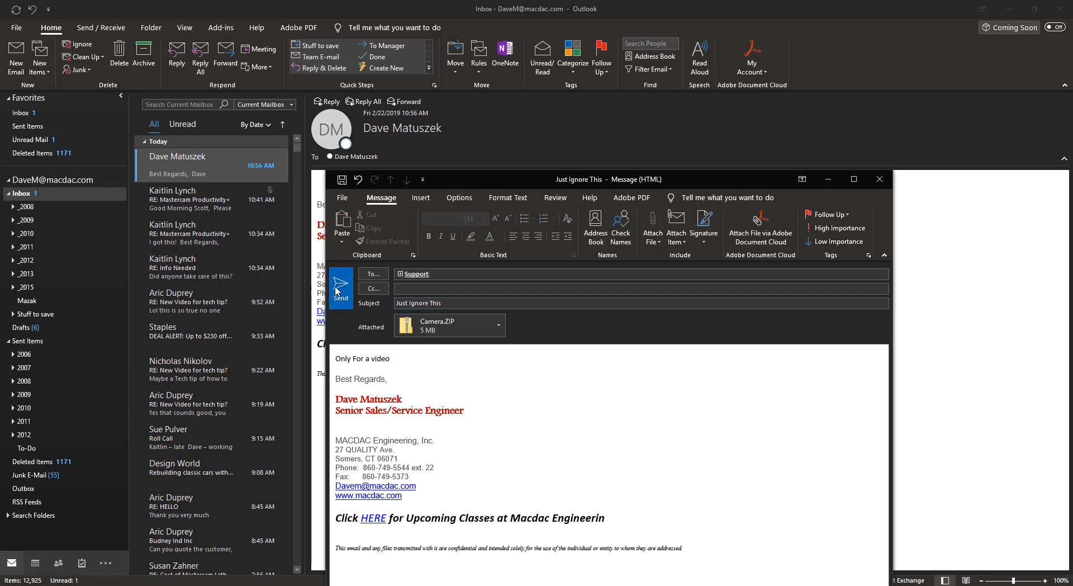
pyautogui.click(341, 285)
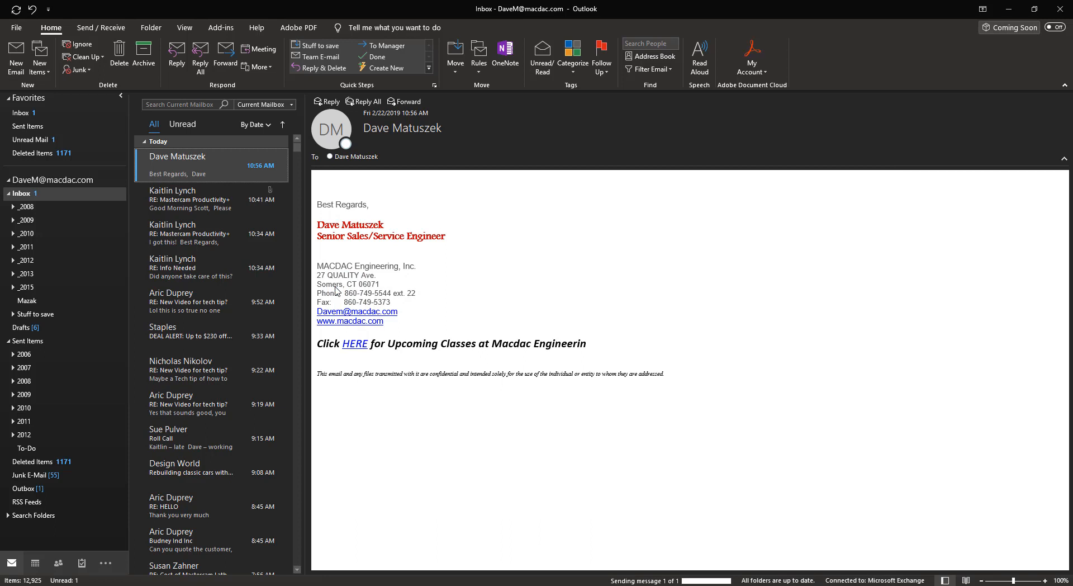